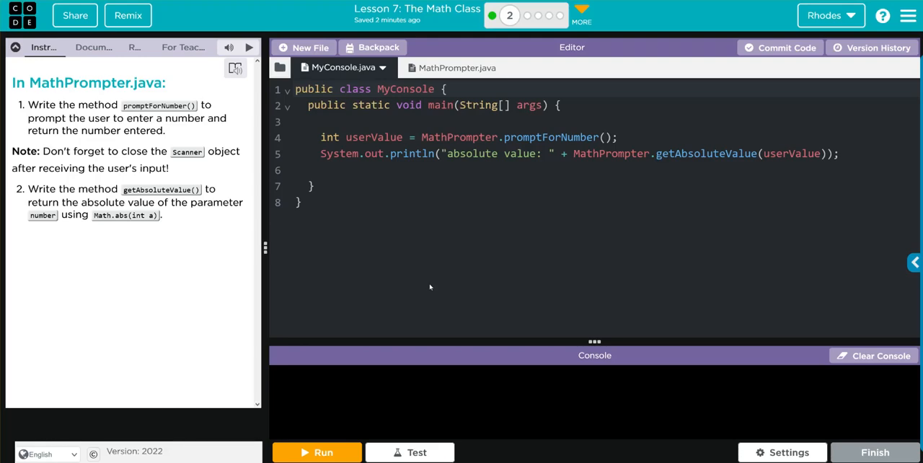
pyautogui.moveTo(403, 216)
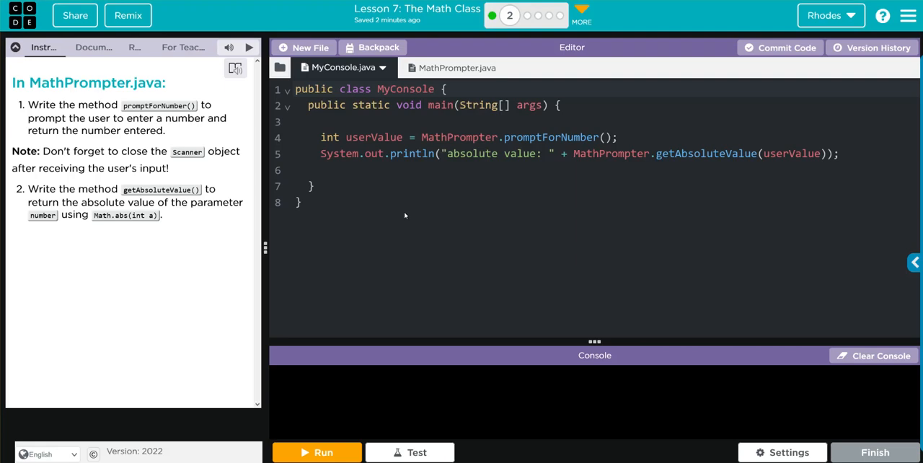
pyautogui.moveTo(464, 130)
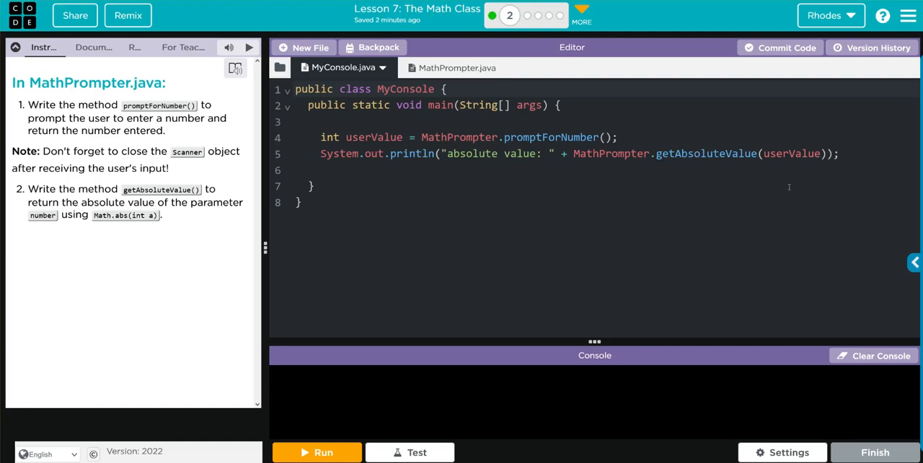
# Place the cursor in promptForNumber below the Scanner line in MathPrompter.java.
pyautogui.click(441, 66)
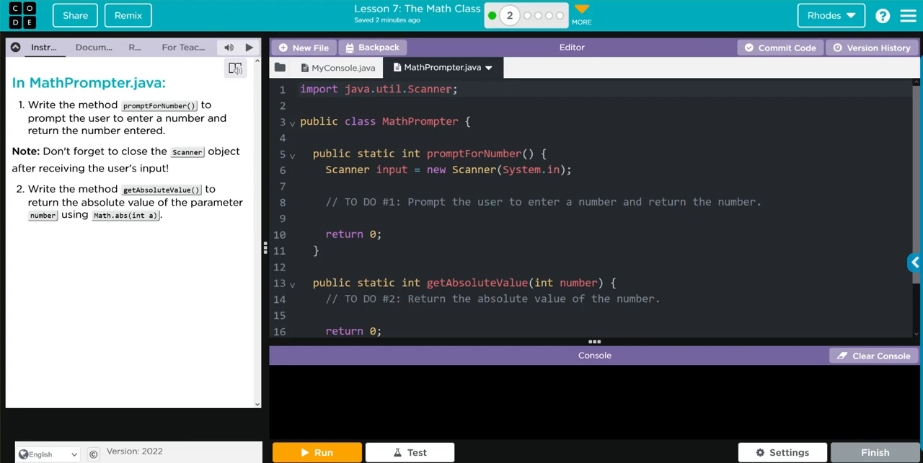
pyautogui.click(303, 90)
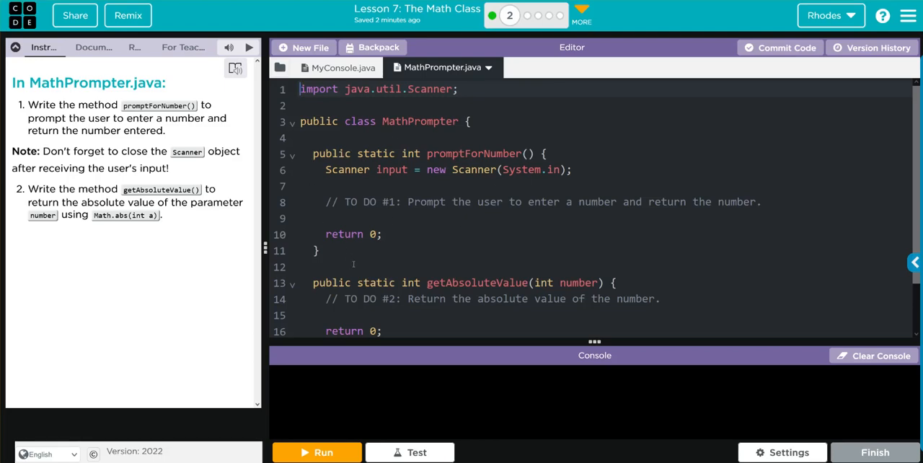
pyautogui.scroll(-3)
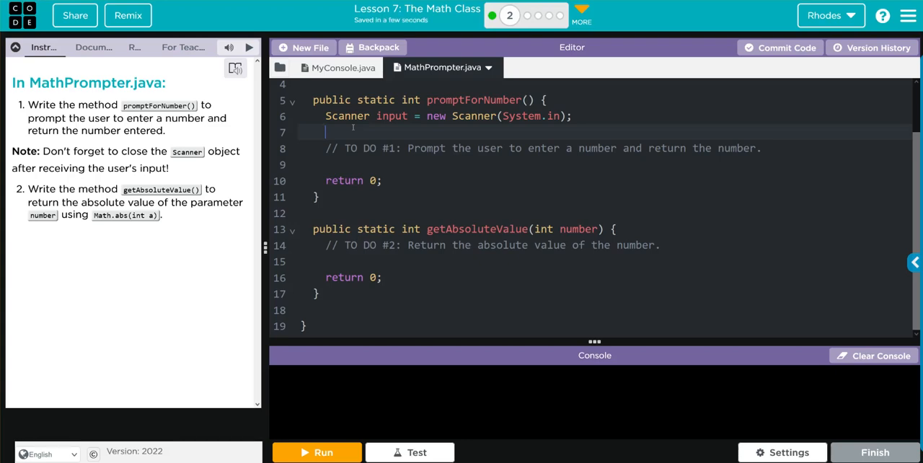
# Print the prompt "Enter a number:" with System.out.println.
pyautogui.write('System.out')
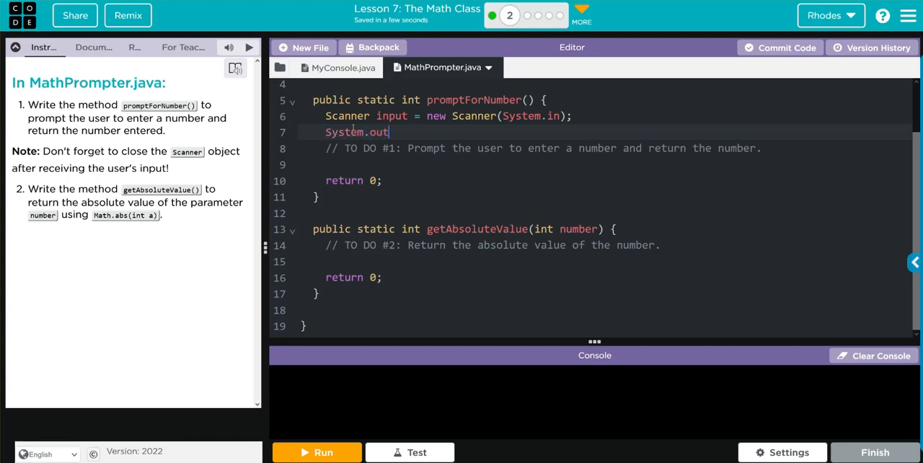
pyautogui.write('.println();')
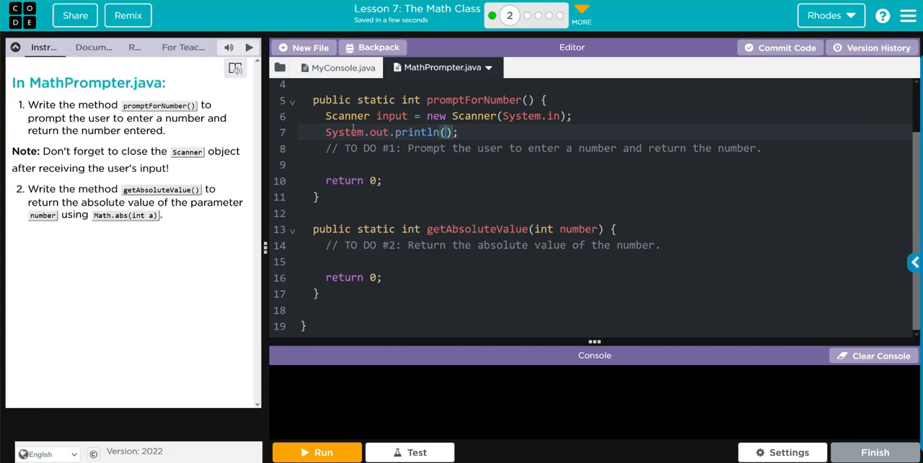
pyautogui.write('"Ente')
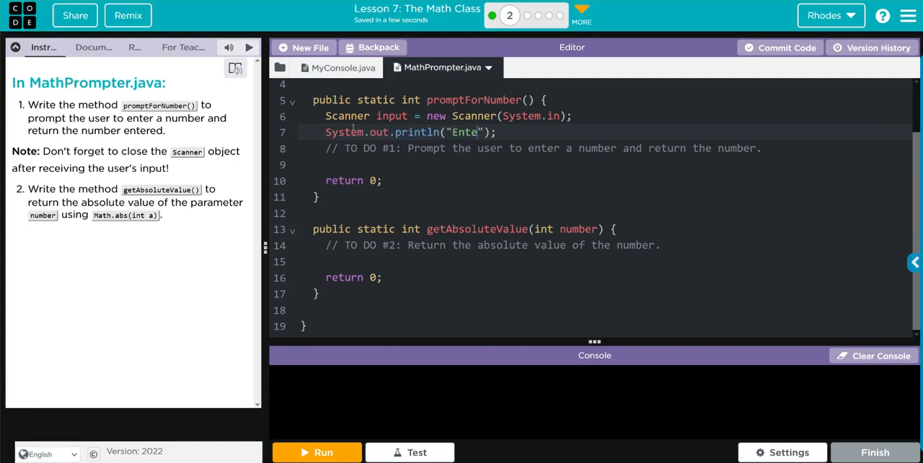
pyautogui.write('r a number:')
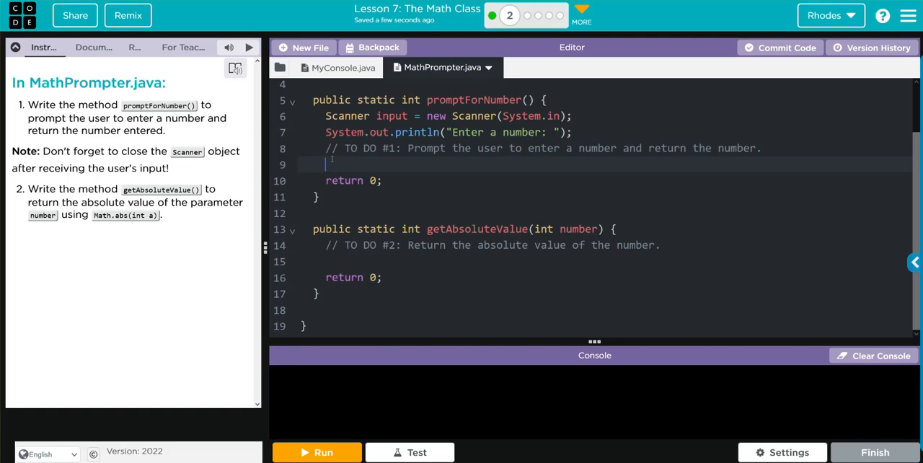
# Read int number with input.nextInt() and close the Scanner.
pyautogui.write('int nu')
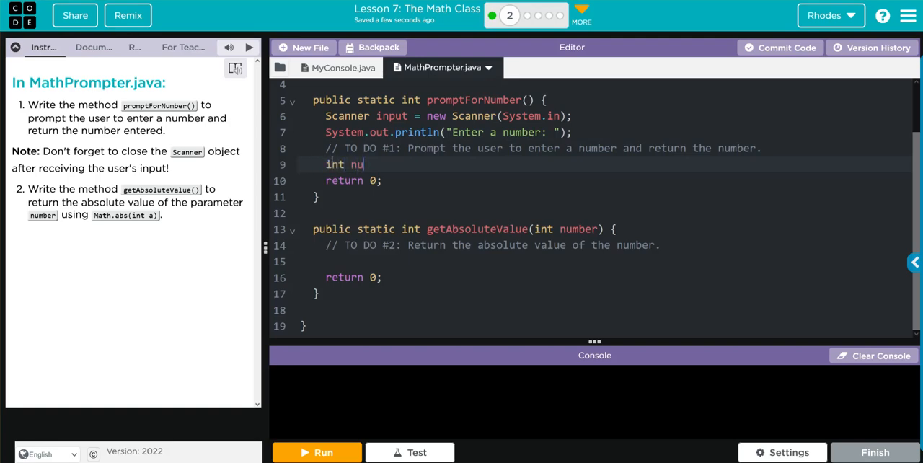
pyautogui.write('mber =')
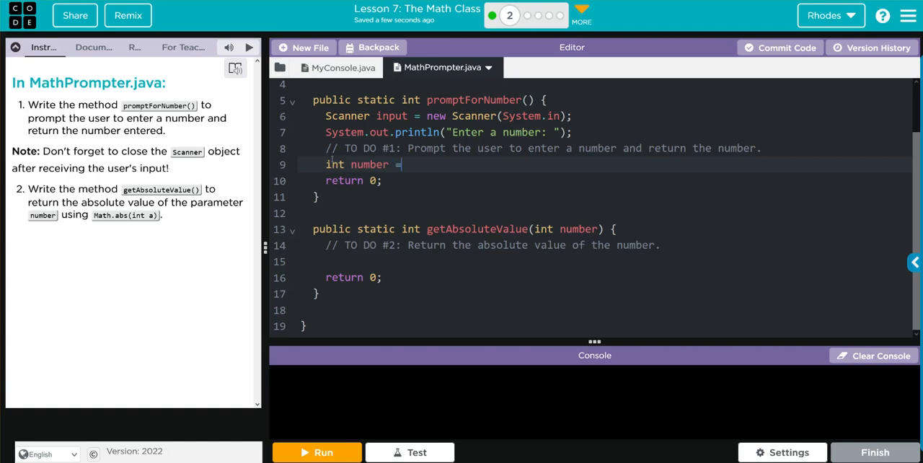
pyautogui.write('input')
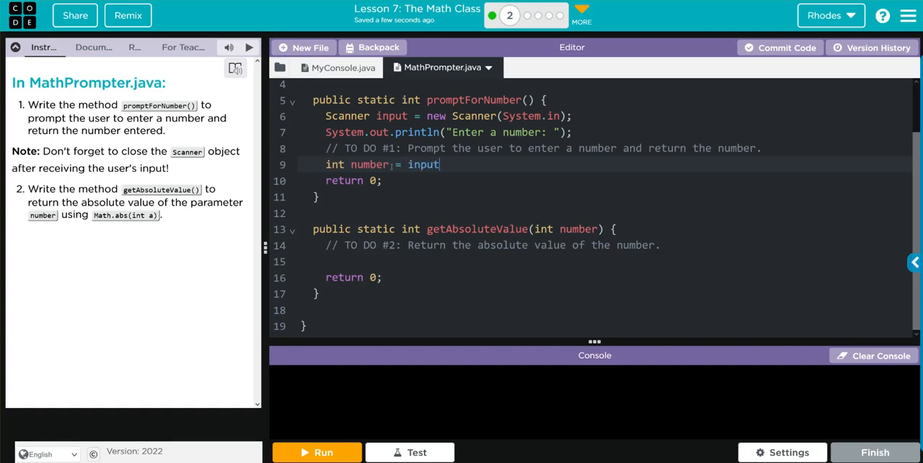
pyautogui.write('.n')
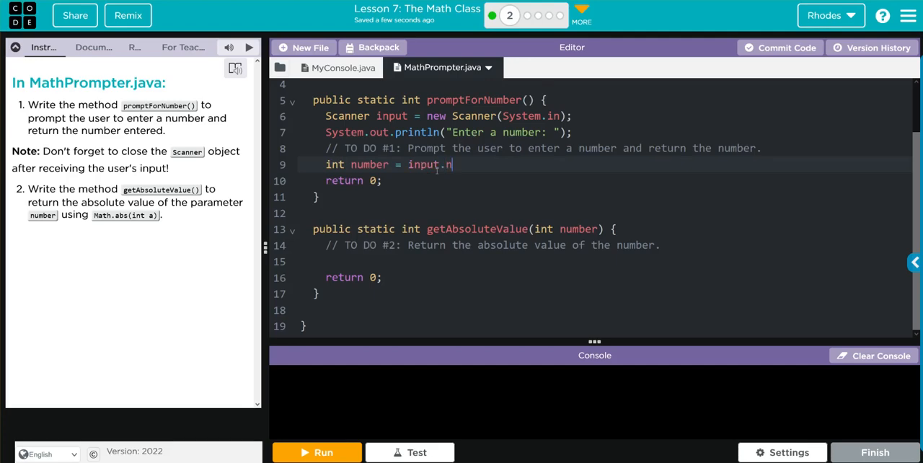
pyautogui.write('extI')
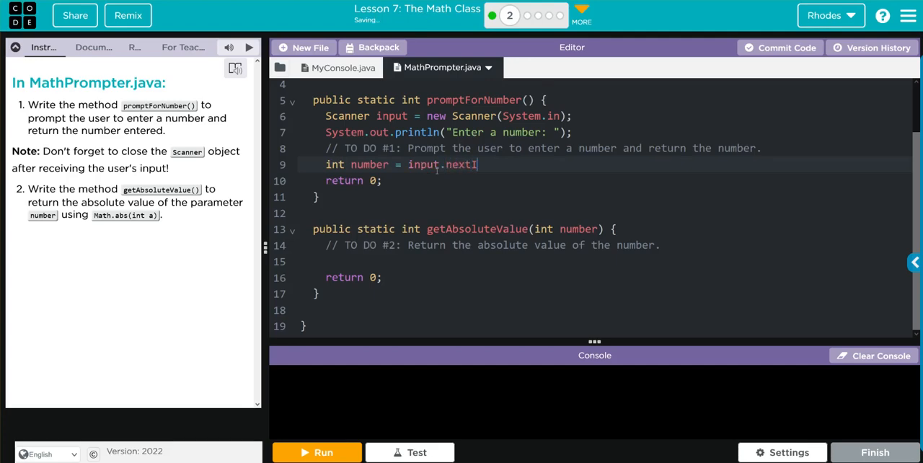
pyautogui.write('nt();')
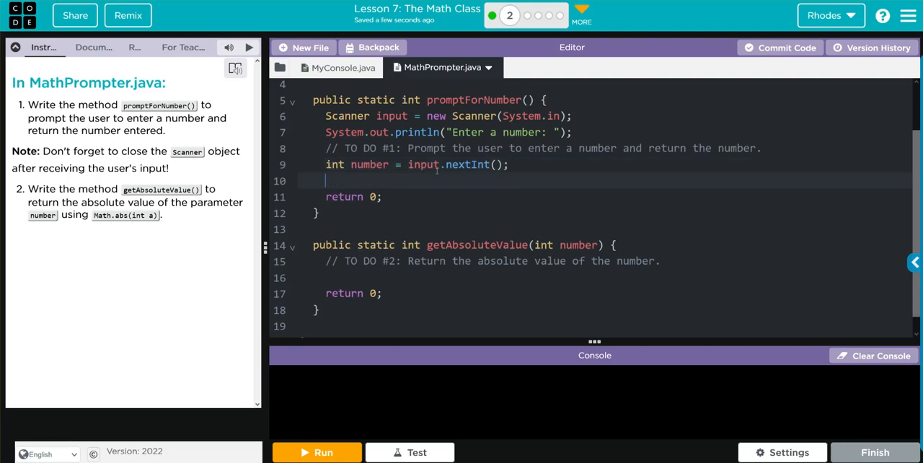
pyautogui.write('input.cl')
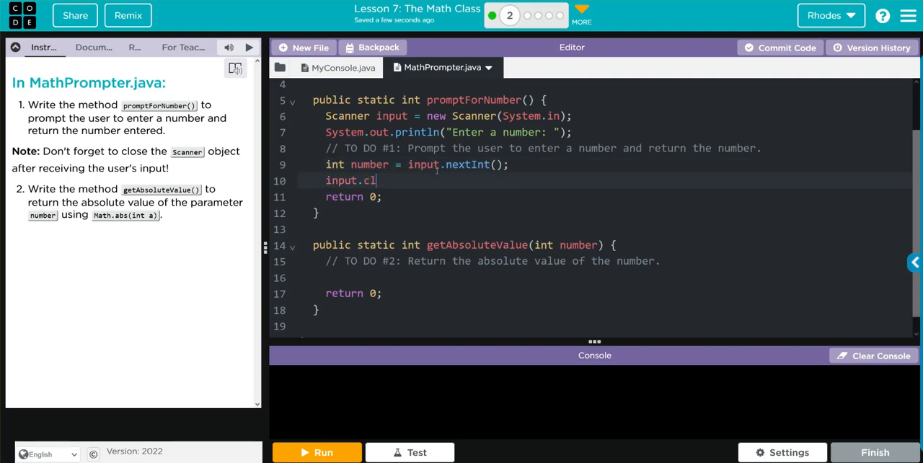
pyautogui.write('ose();')
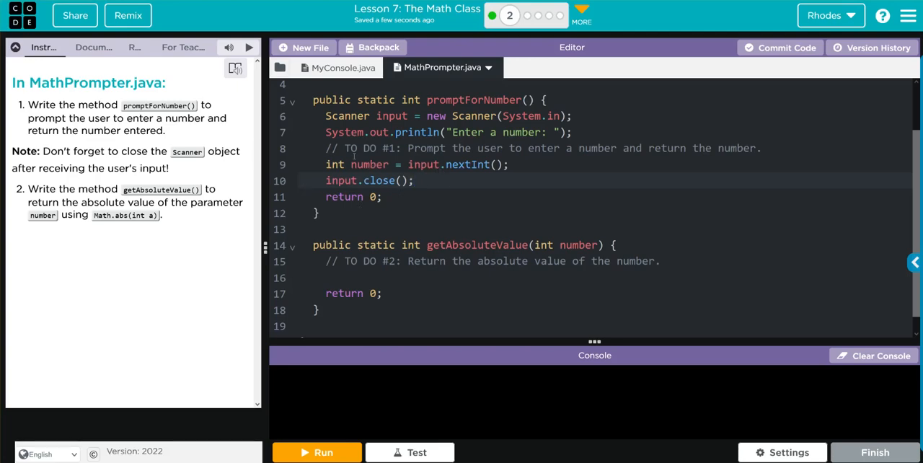
# Return number instead of the placeholder 0 from promptForNumber.
pyautogui.click(381, 196)
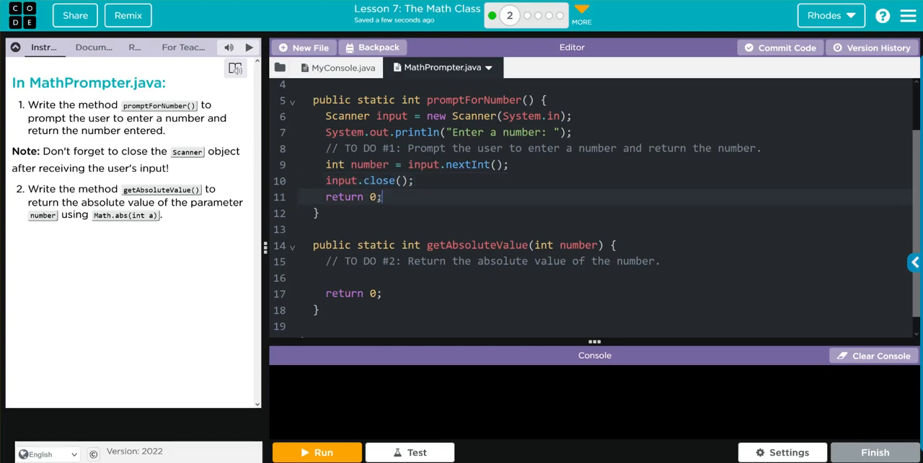
pyautogui.press('Backspace')
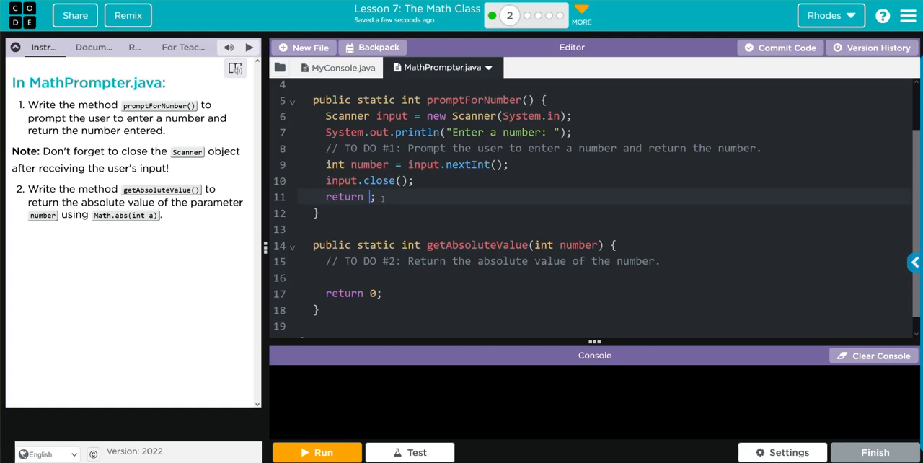
pyautogui.write('number')
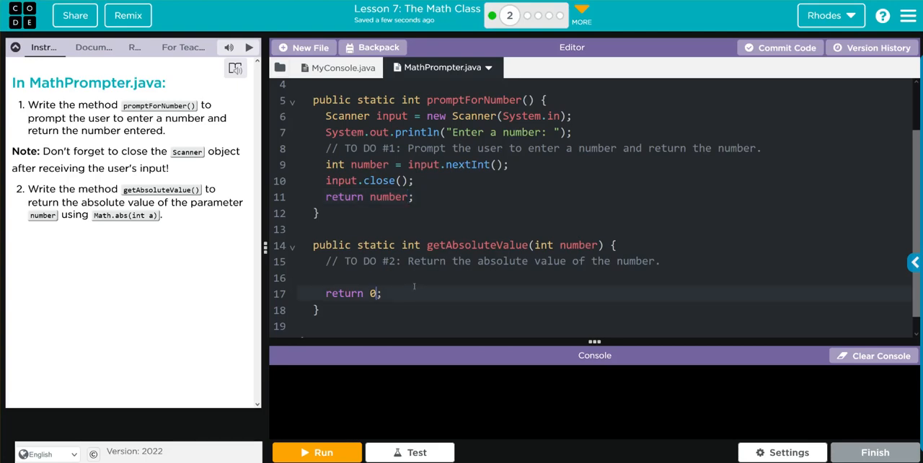
# Return Math.abs(number) from getAbsoluteValue instead of 0.
pyautogui.press('Backspace')
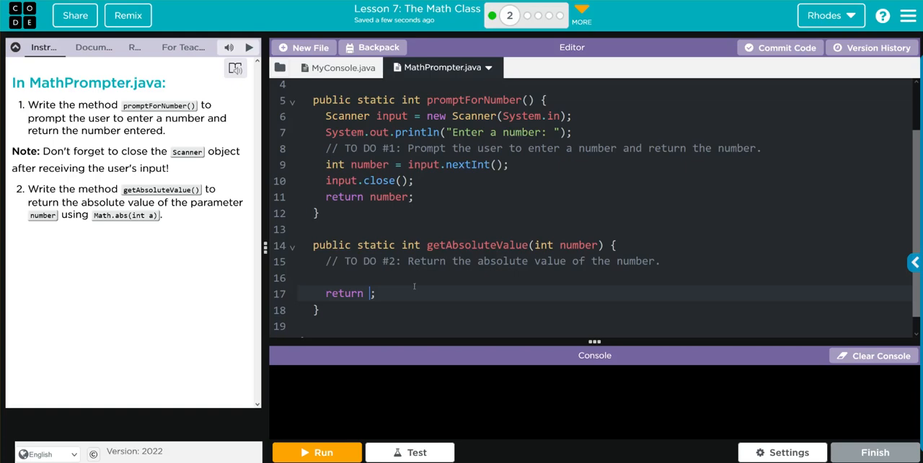
pyautogui.write('Math')
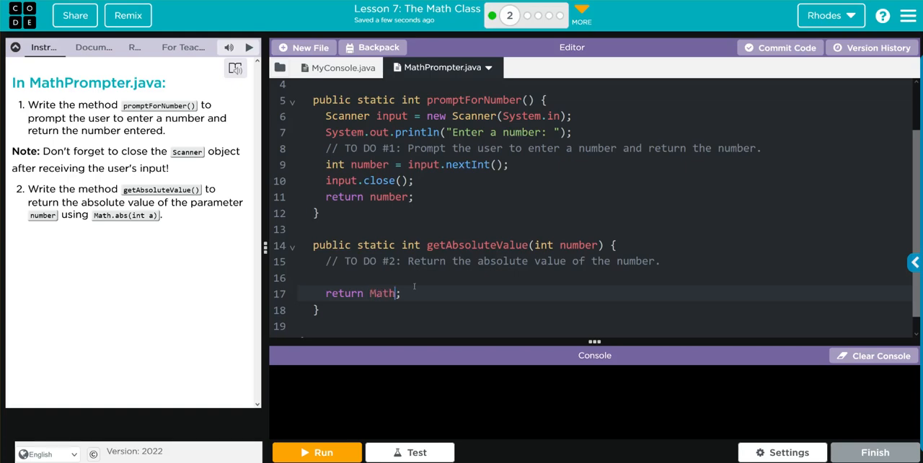
pyautogui.write('.abs()')
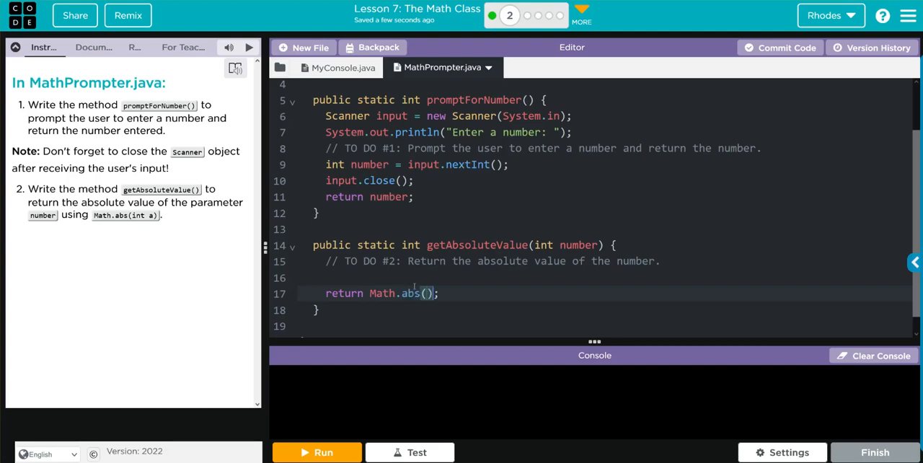
pyautogui.write('number')
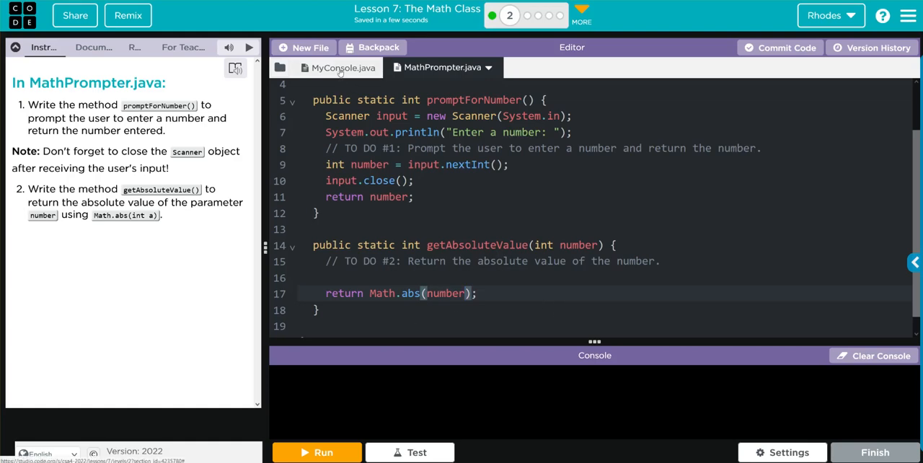
pyautogui.click(340, 66)
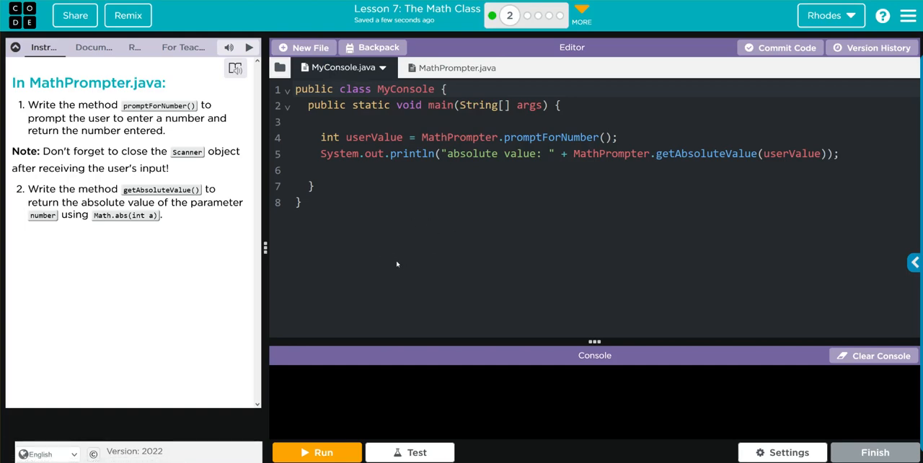
pyautogui.moveTo(348, 423)
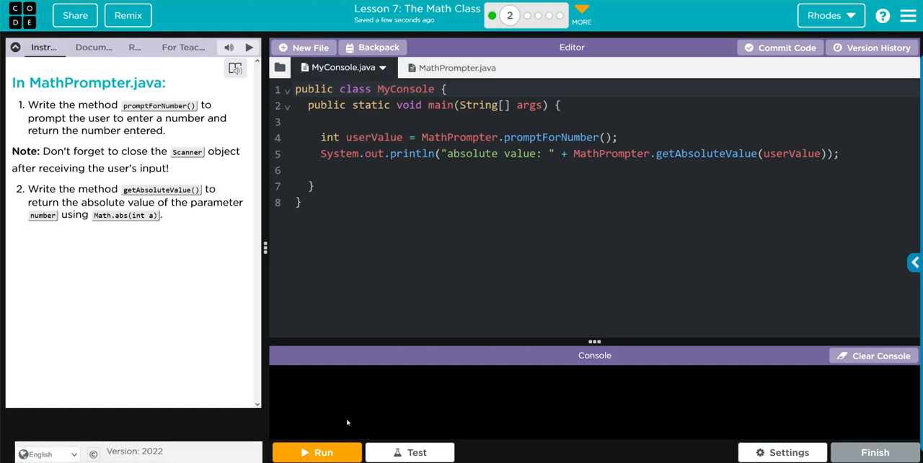
pyautogui.moveTo(335, 405)
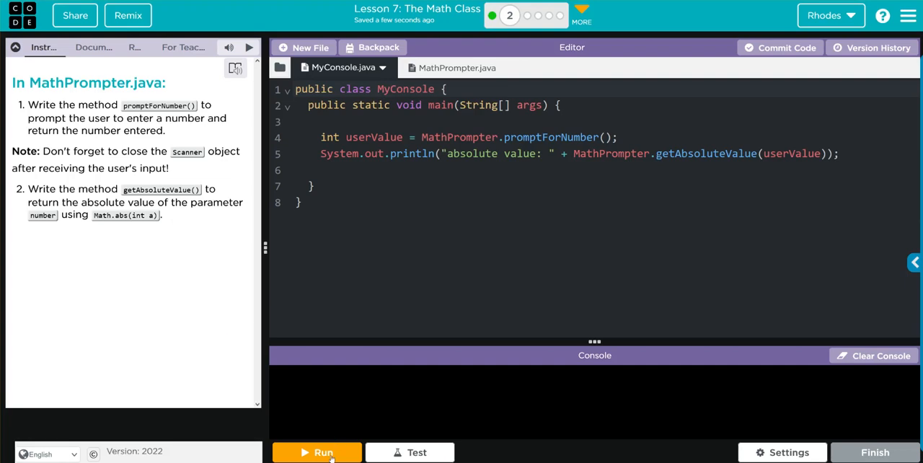
# Run the program with input -2 to get absolute value: 2, then start a second run.
pyautogui.click(318, 453)
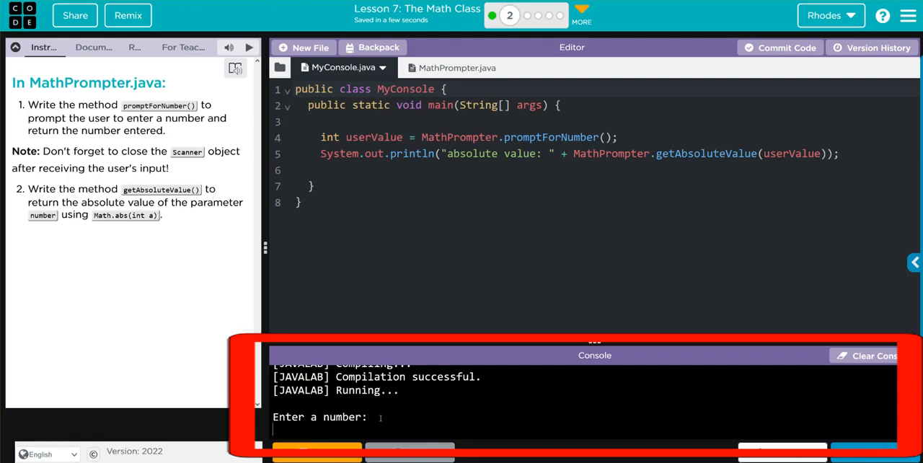
pyautogui.moveTo(410, 418)
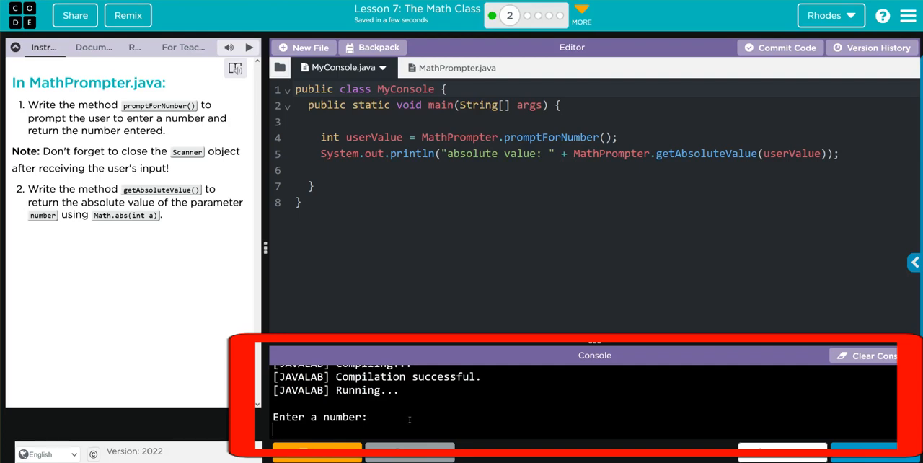
pyautogui.write('-2')
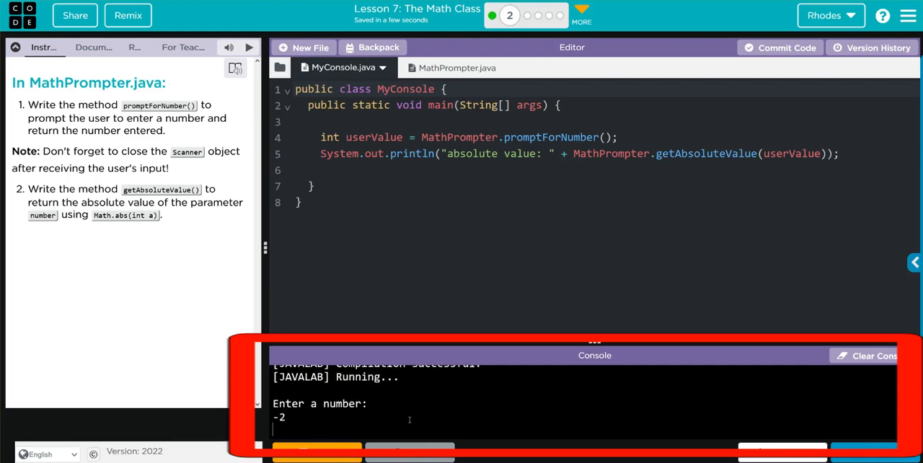
pyautogui.press('Return')
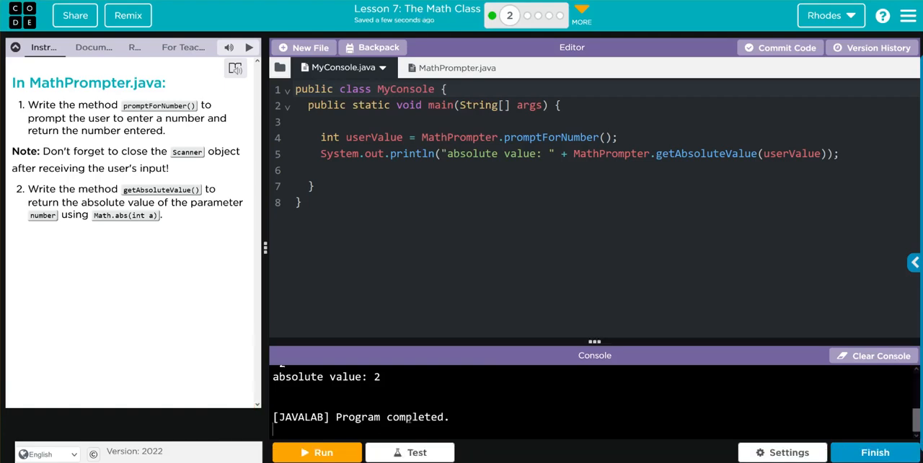
pyautogui.click(316, 453)
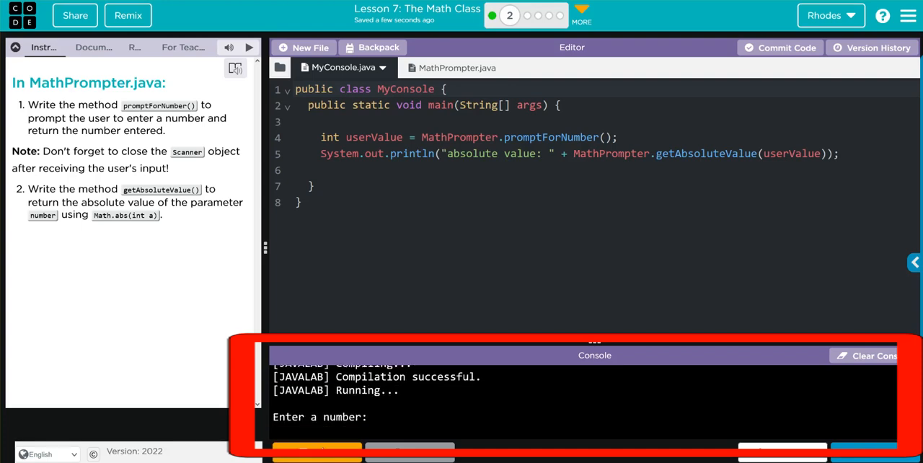
# Enter -2.2 at the prompt, raising an InputMismatchException, and return to MathPrompter.java.
pyautogui.write('-2.2')
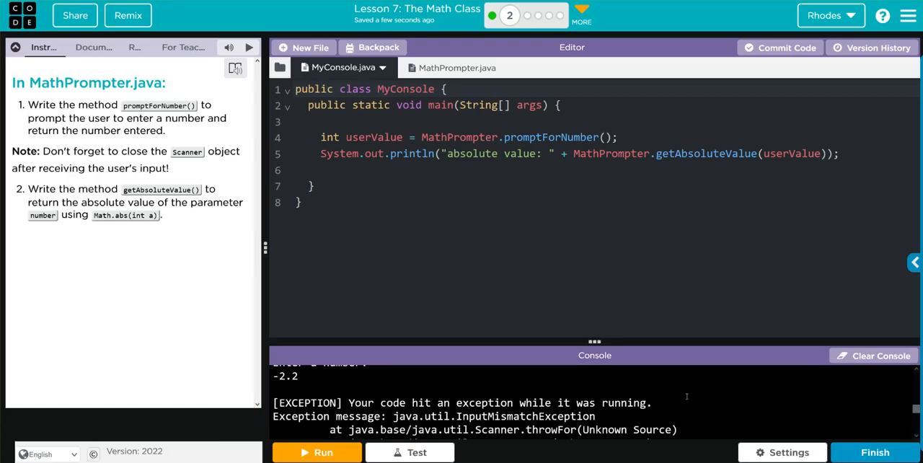
pyautogui.click(444, 67)
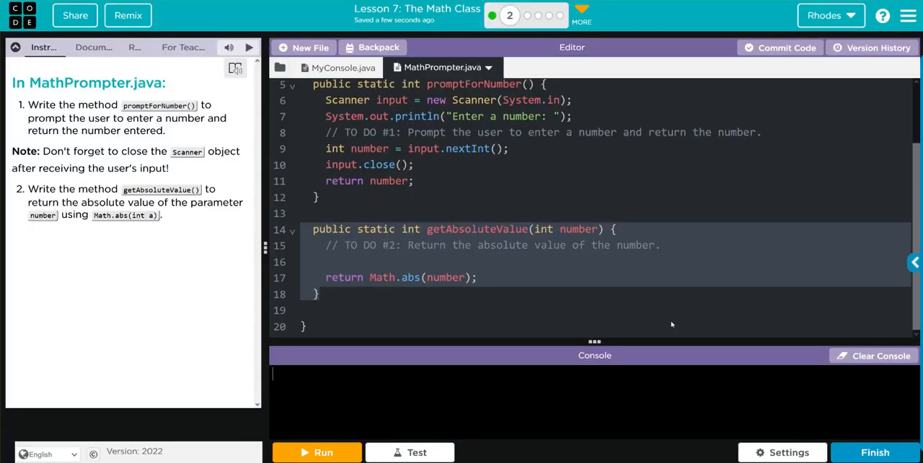